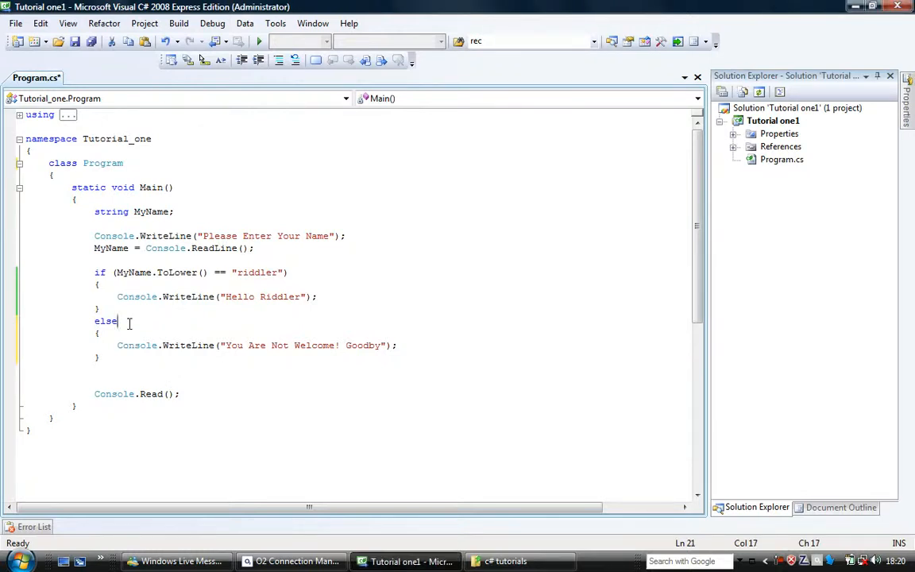
{"action": "mouse_move", "coordinate": [285, 364]}
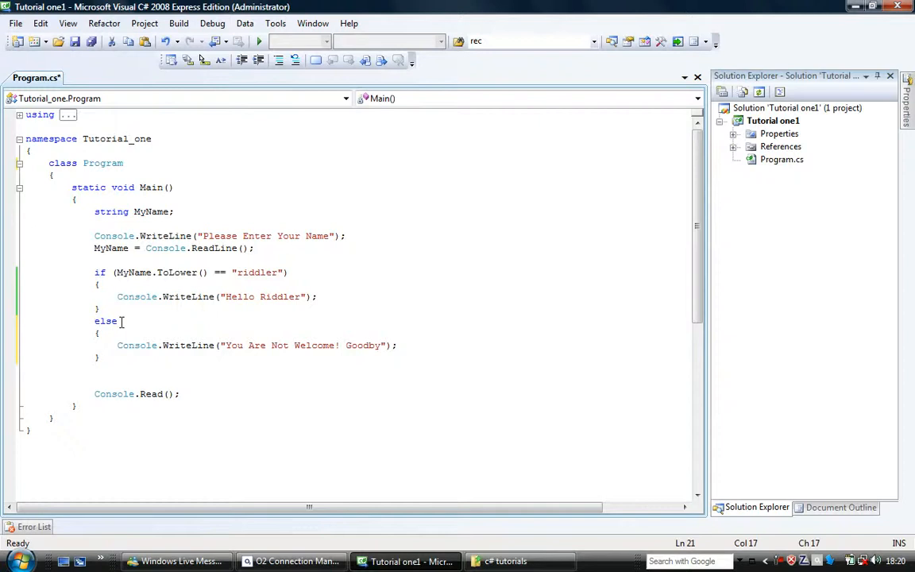
- Write else if (MyName.ToLower() == "mark") and begin the final else
{"action": "type", "text": "if"}
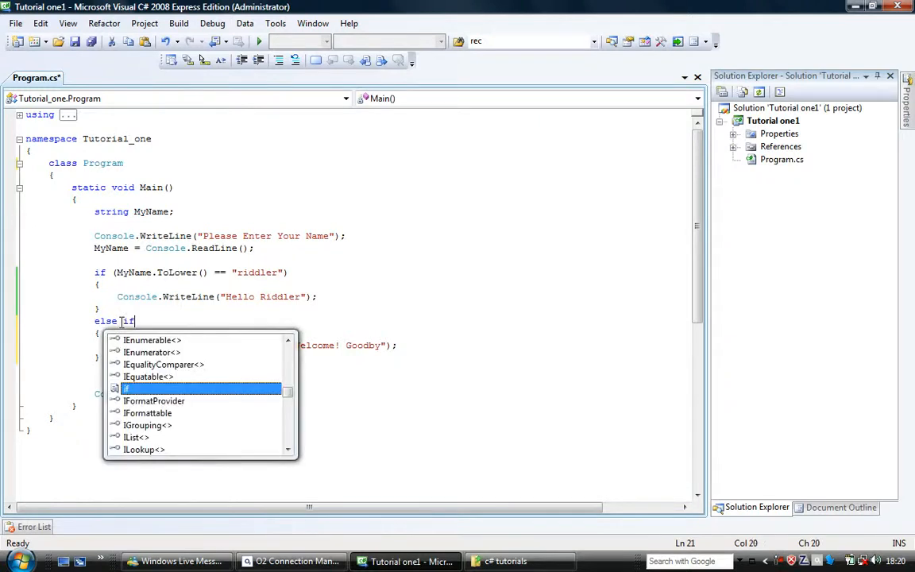
{"action": "type", "text": "(m"}
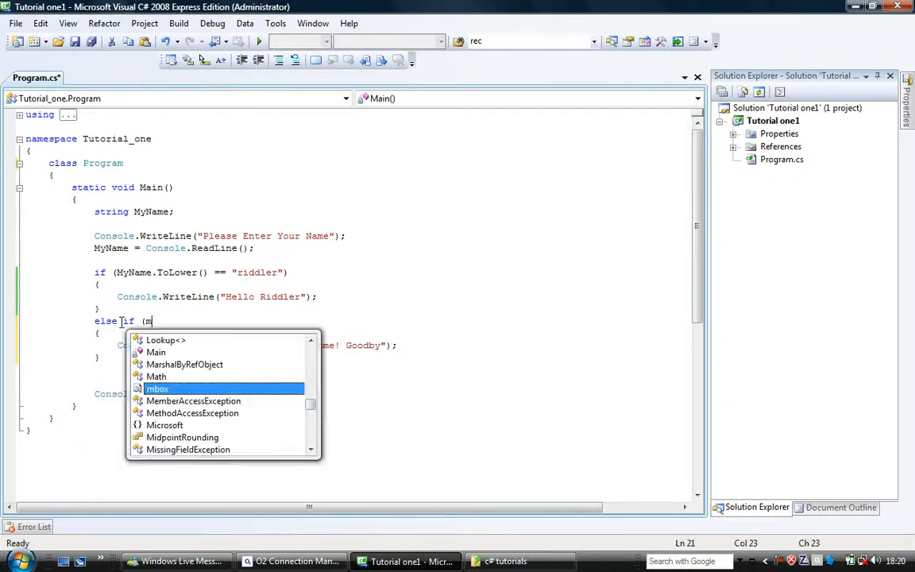
{"action": "type", "text": "y"}
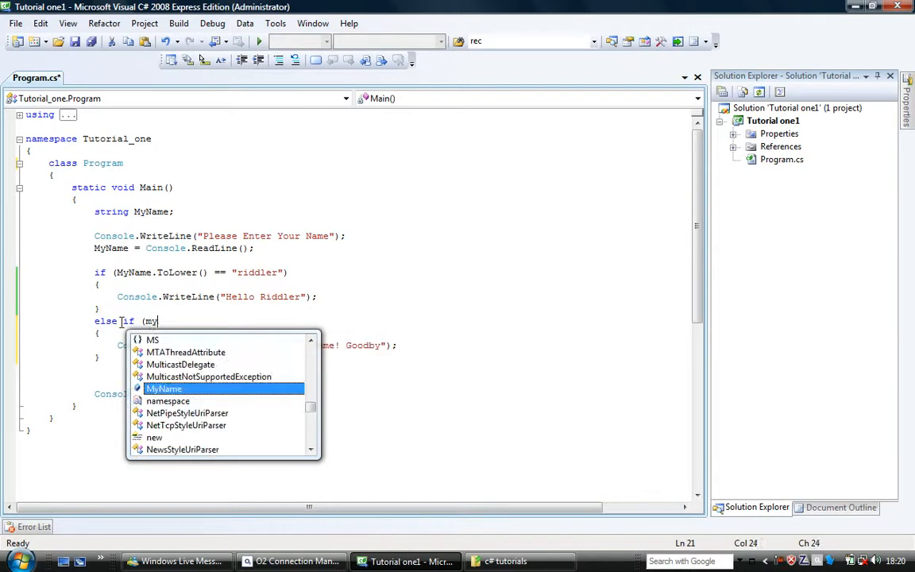
{"action": "type", "text": "Name.ToLower ()"}
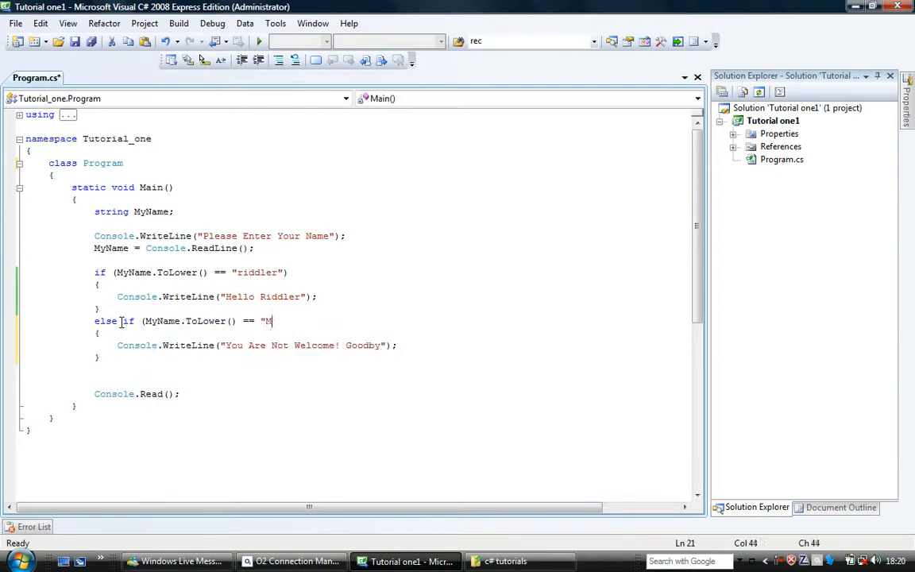
{"action": "type", "text": "m"}
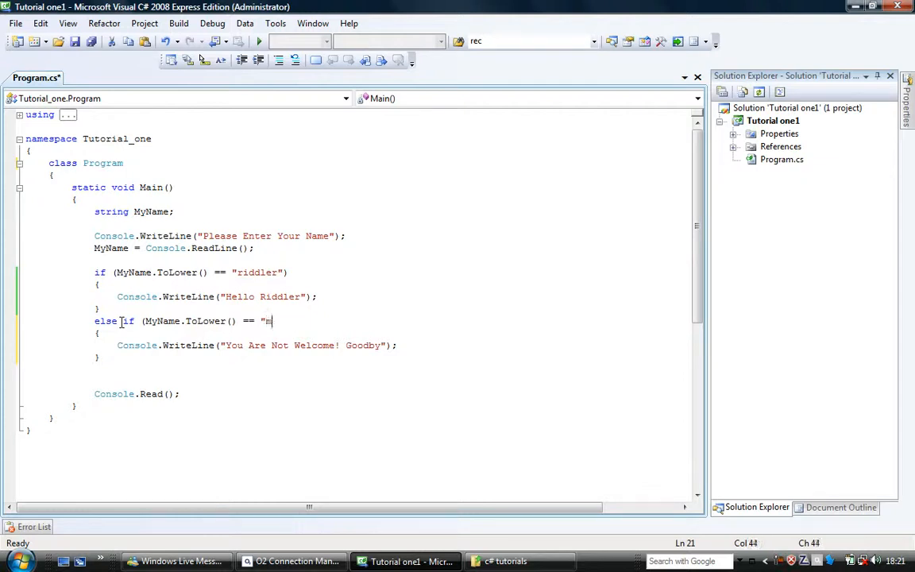
{"action": "type", "text": "ark)"}
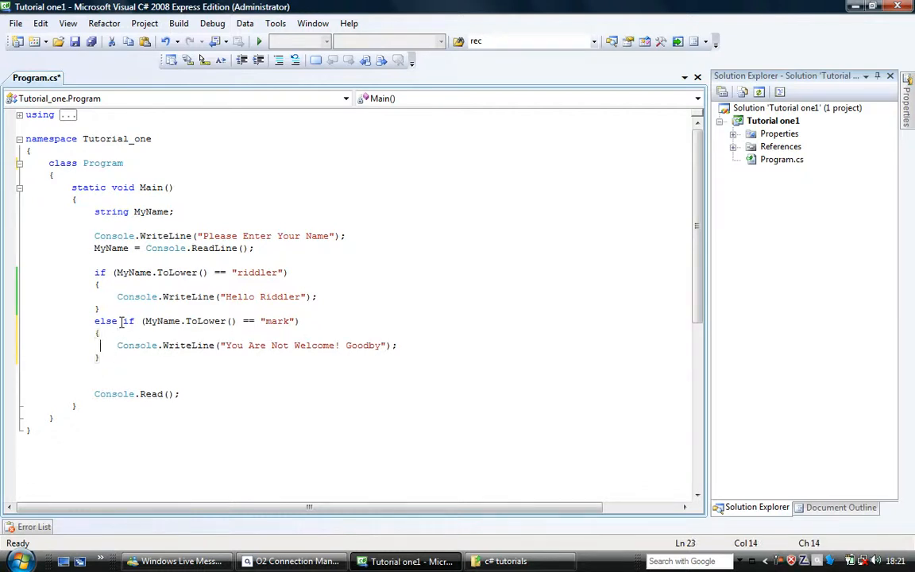
{"action": "type", "text": "else"}
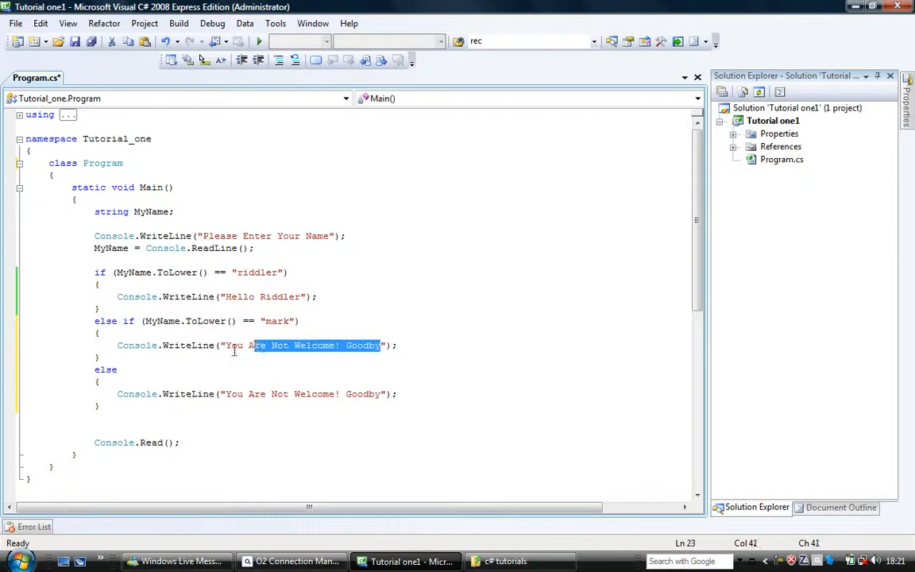
- Enter 'Hello' as the mark branch's message so it reads 'Hello Mark'
{"action": "type", "text": "Hello"}
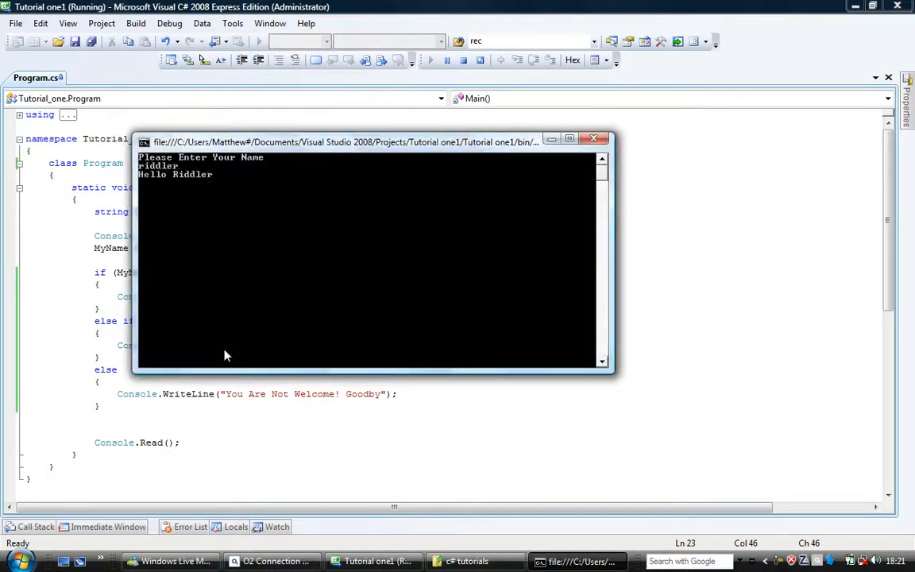
- Test the program with riddler, mark and the unknown name 'asdfas', closing each console
{"action": "left_click", "coordinate": [593, 138]}
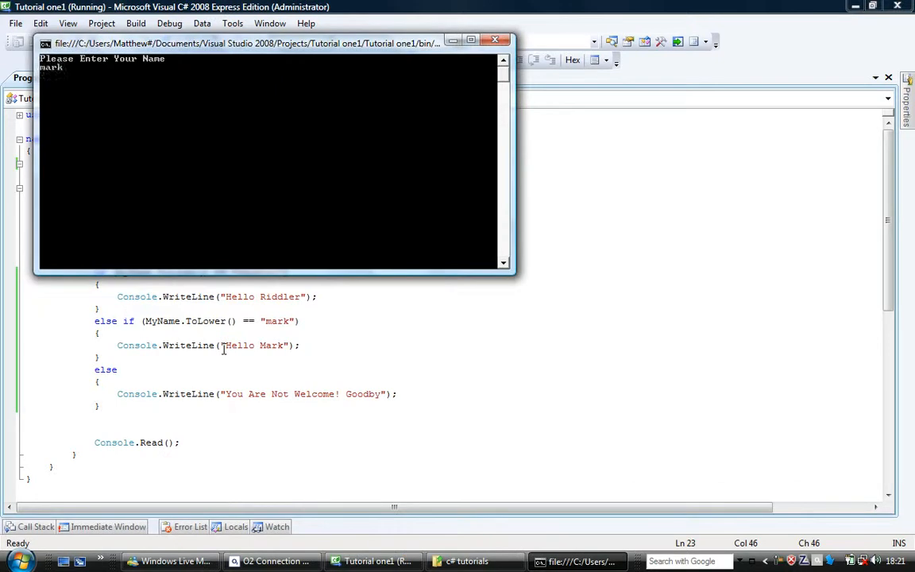
{"action": "left_click", "coordinate": [495, 40]}
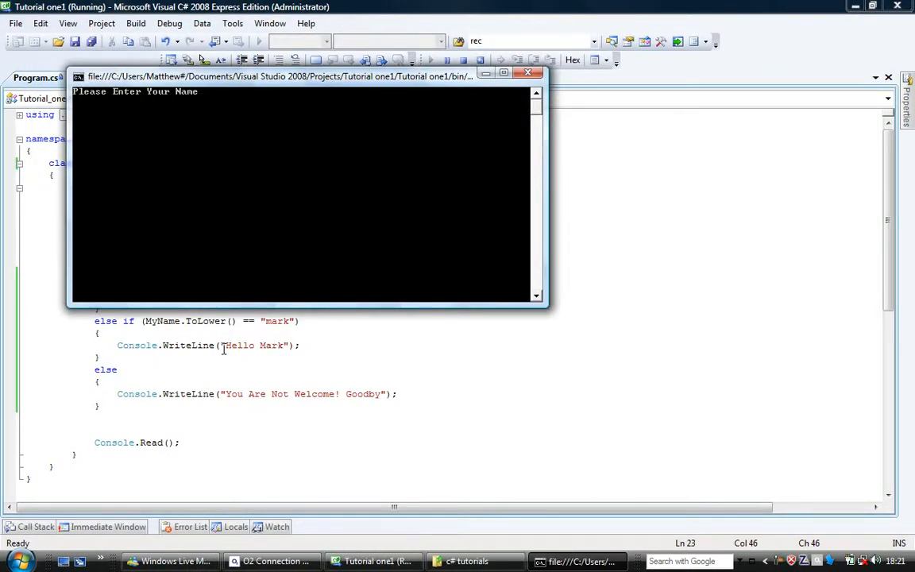
{"action": "type", "text": "asdfas"}
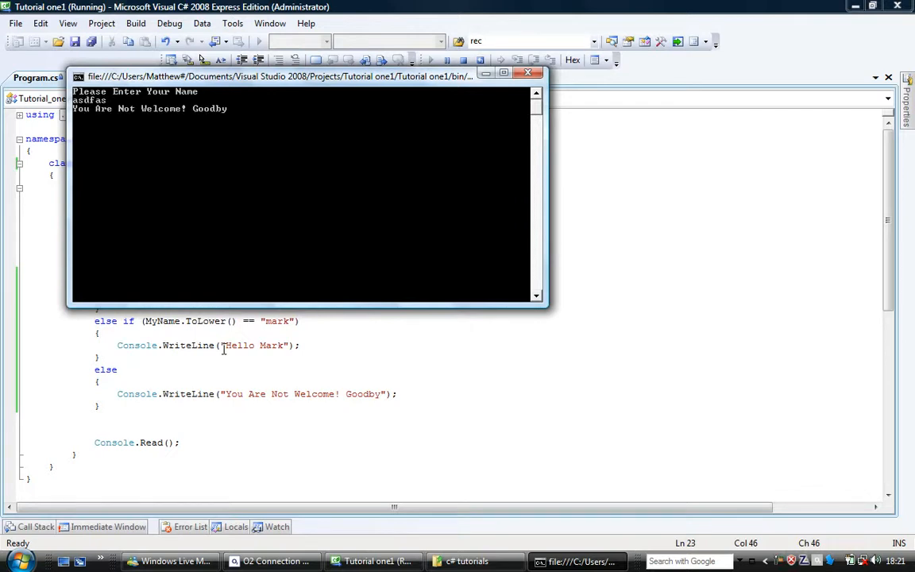
{"action": "left_click", "coordinate": [527, 72]}
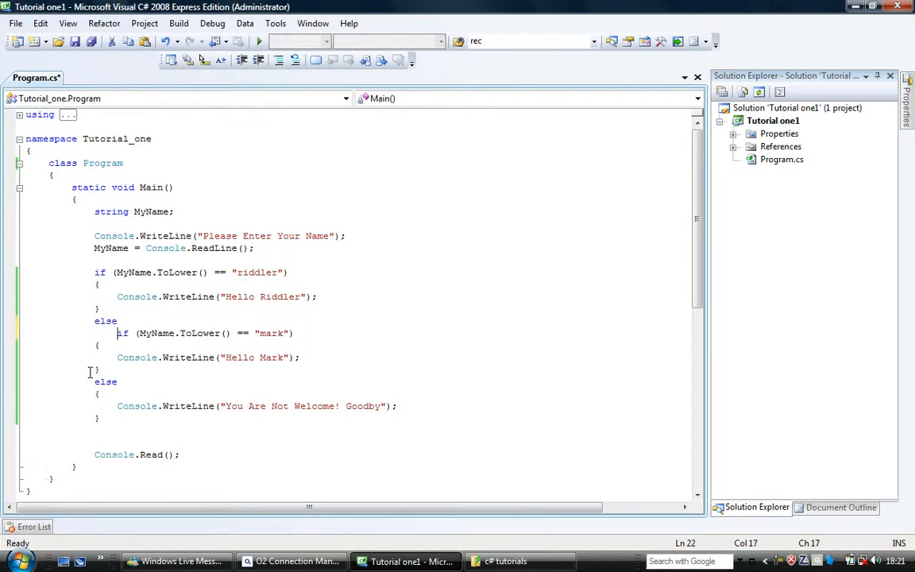
- Select the closing brace after the 'Hello Mark' line for removal
{"action": "left_click", "coordinate": [91, 372]}
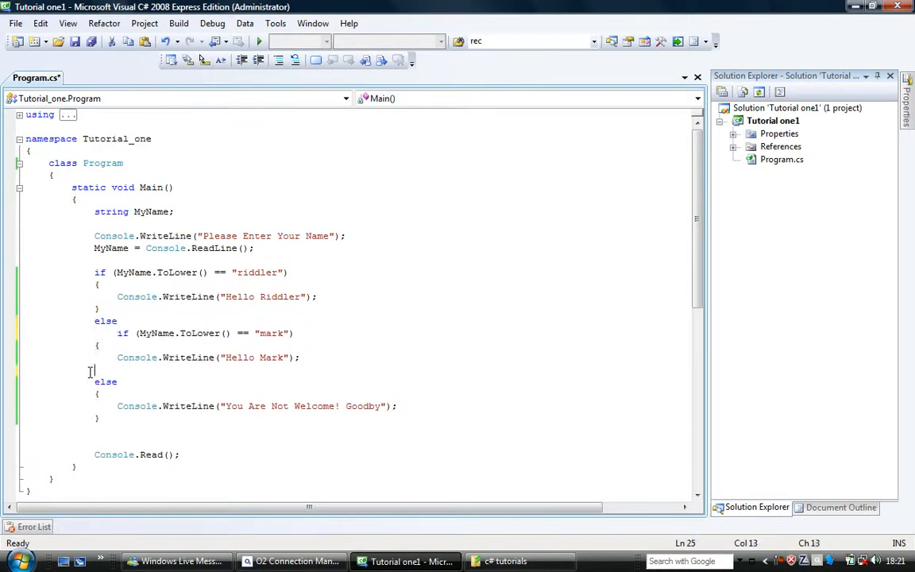